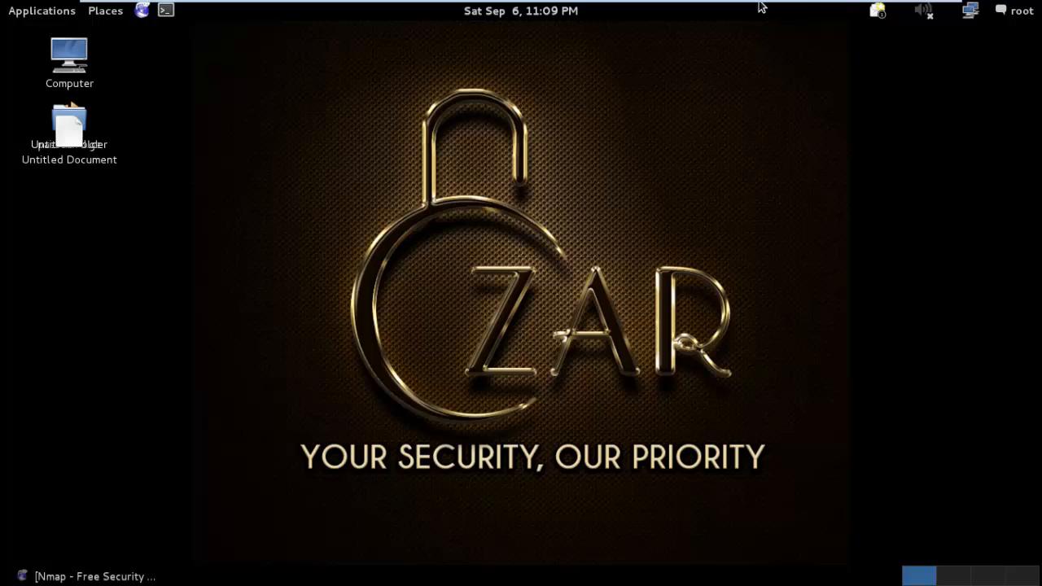
mouse_move(112, 50)
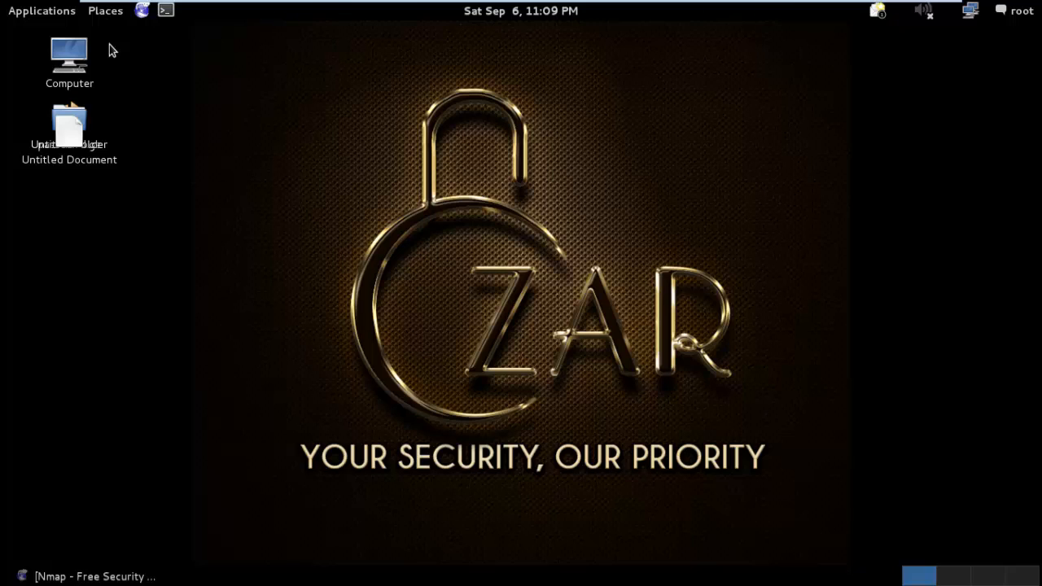
Launch a new terminal and enter nmap 192.168.174.129 at the root prompt without running it.
left_click(166, 9)
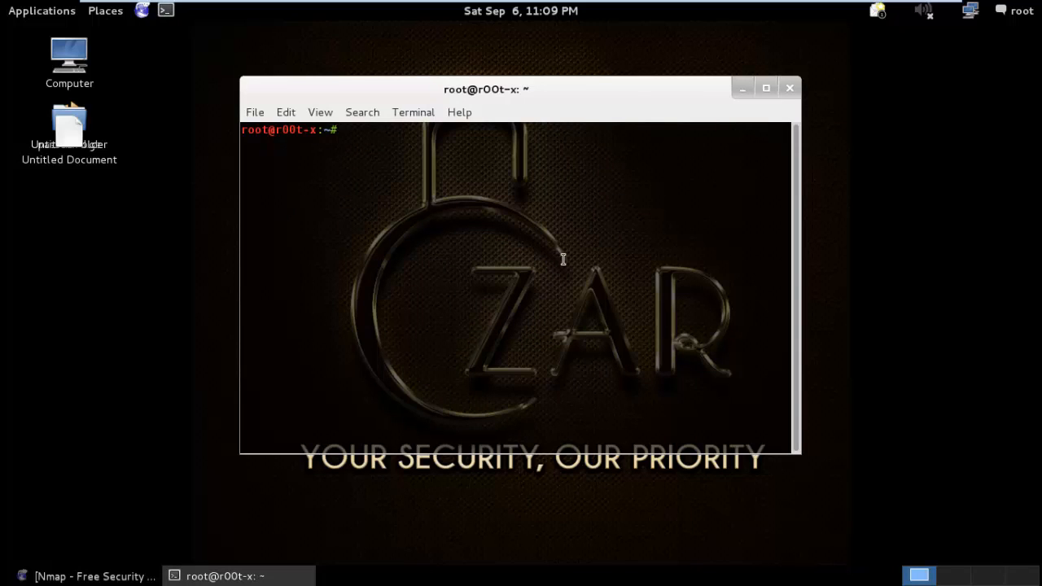
type("nmap")
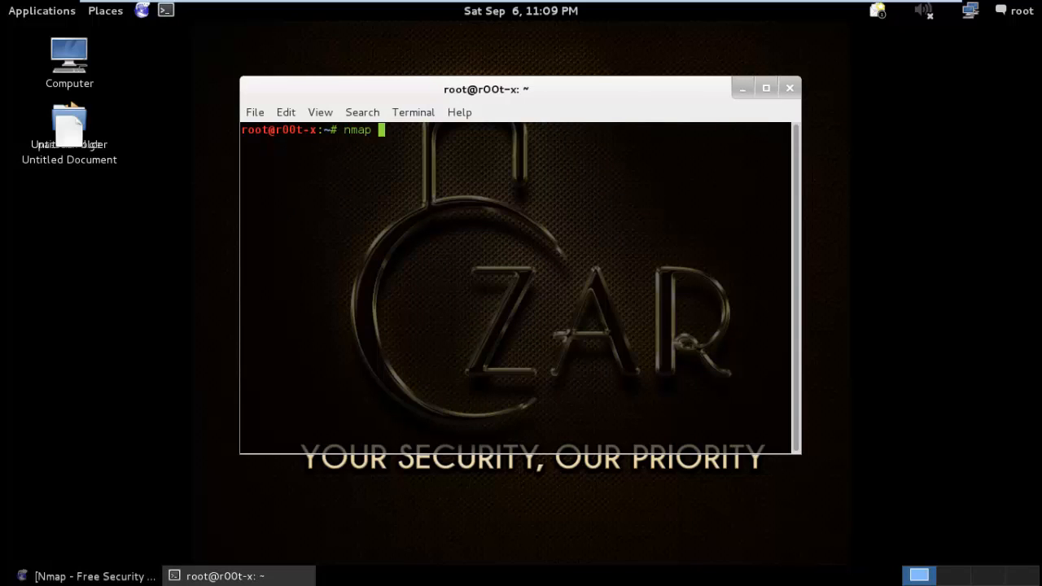
type("192.")
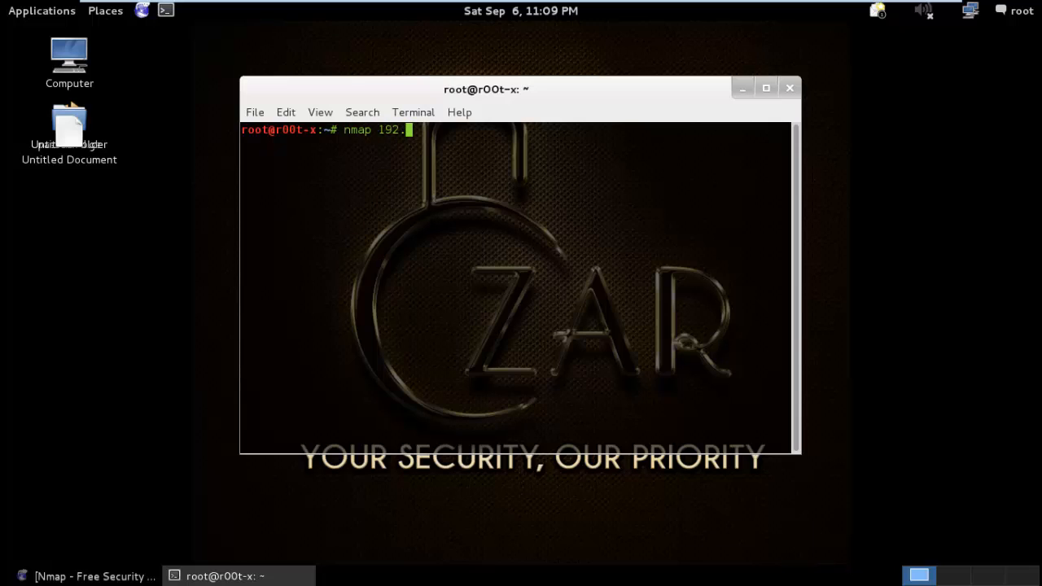
type("168.174.129")
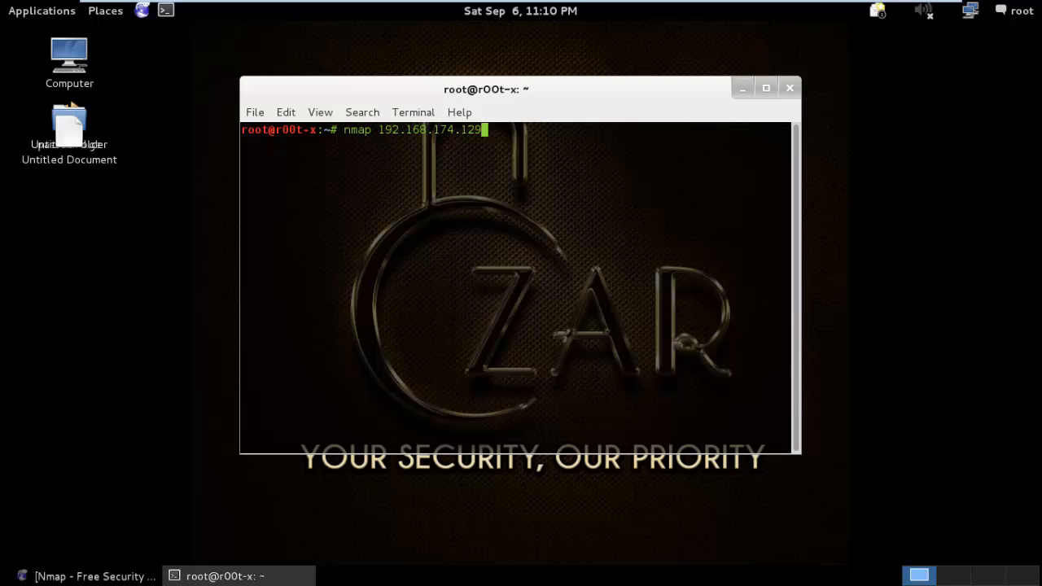
Run the scan and highlight the 23 open ports in the output, including port 21.
key("Return")
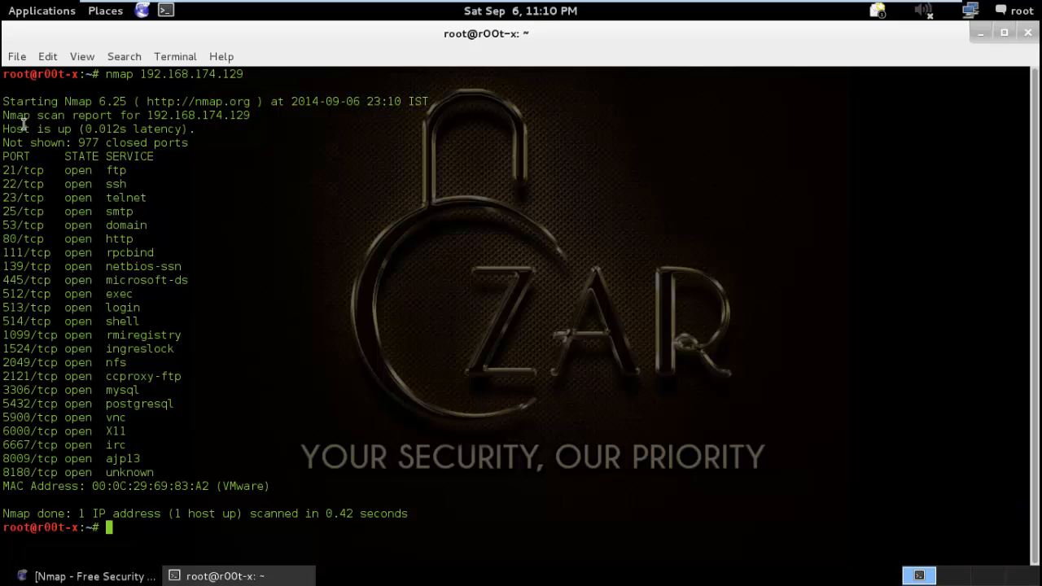
mouse_move(96, 485)
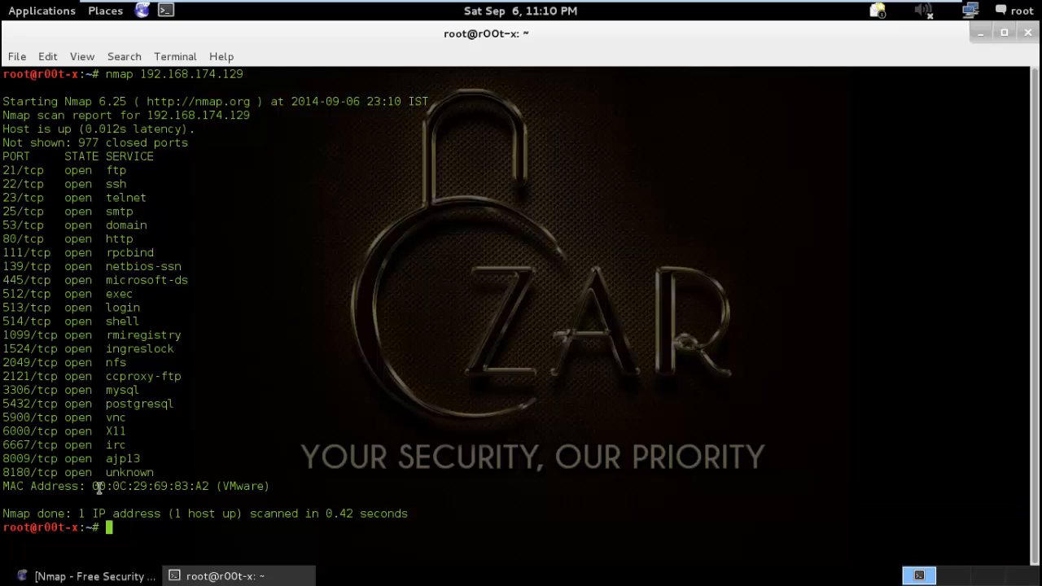
left_click_drag(91, 485, 215, 485)
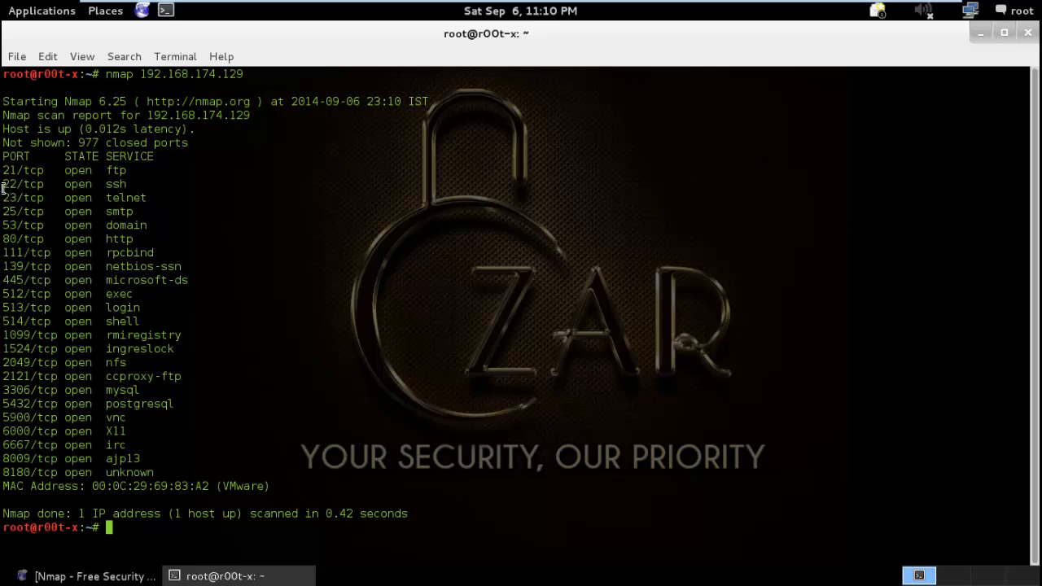
left_click_drag(3, 166, 205, 396)
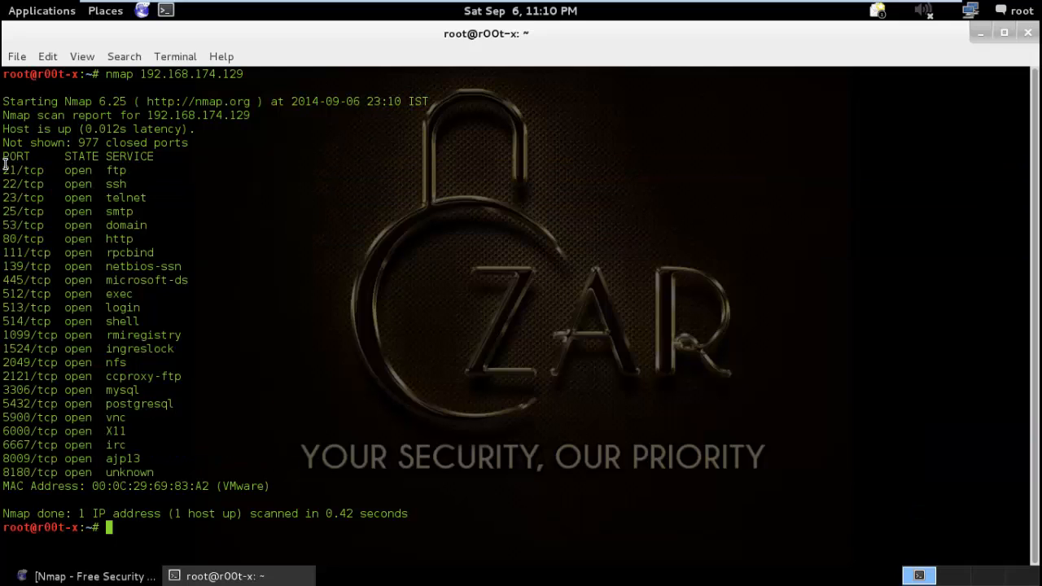
double_click(10, 171)
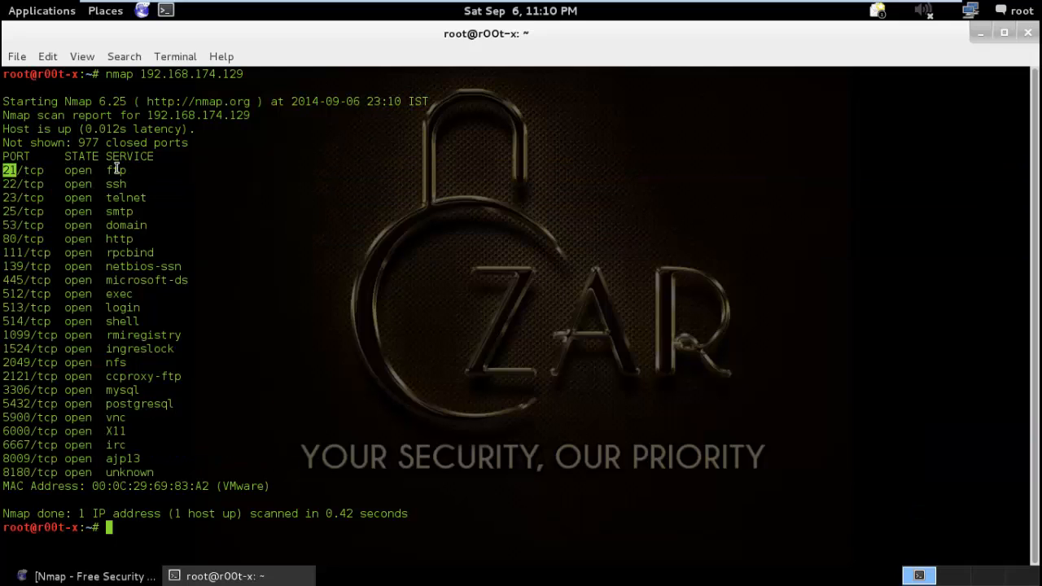
double_click(78, 182)
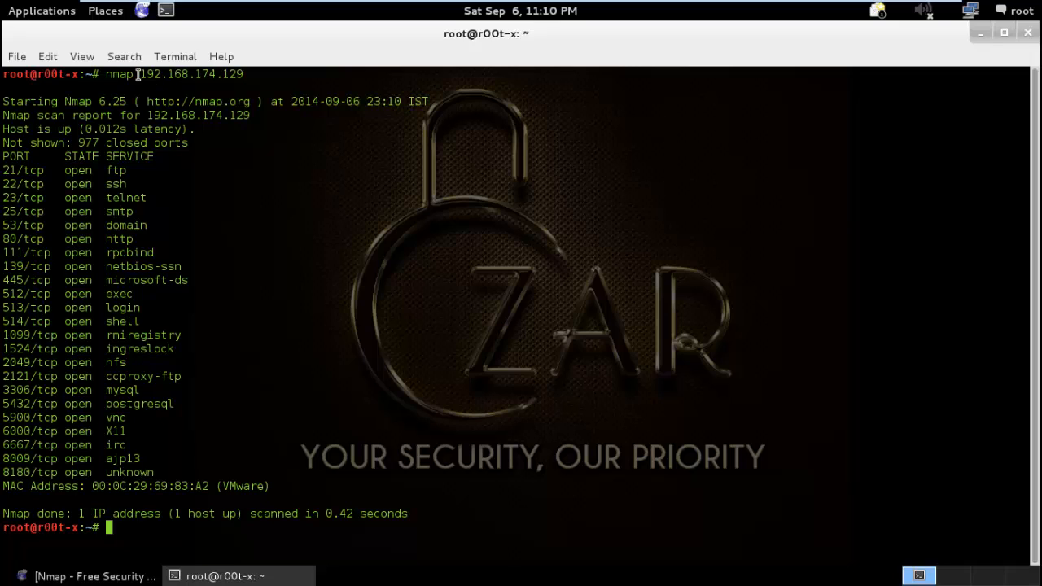
mouse_move(267, 73)
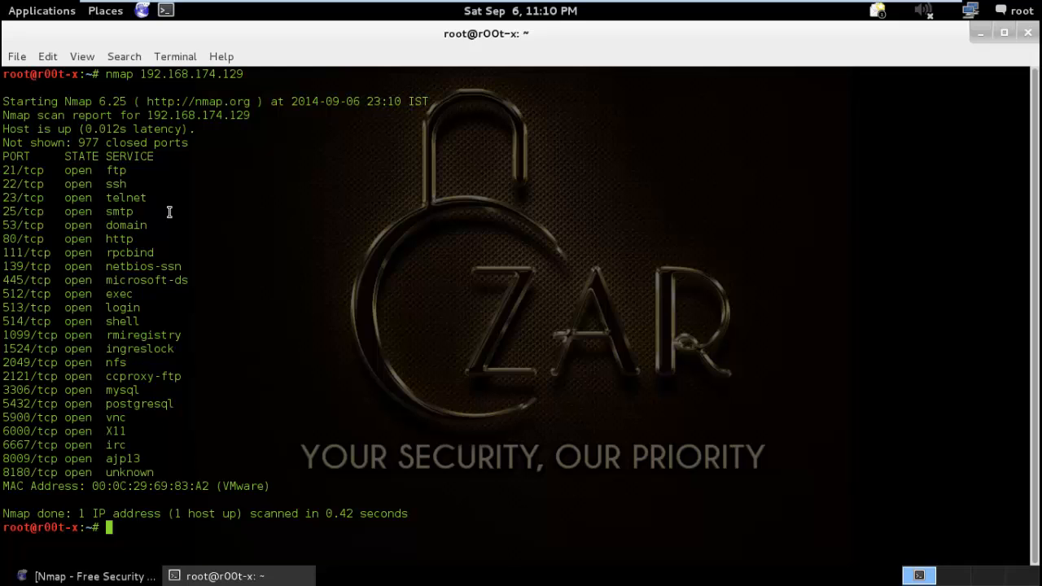
Enter the ping-scan command nmap -sP 192.168.174.129 at the prompt without running it.
type("n")
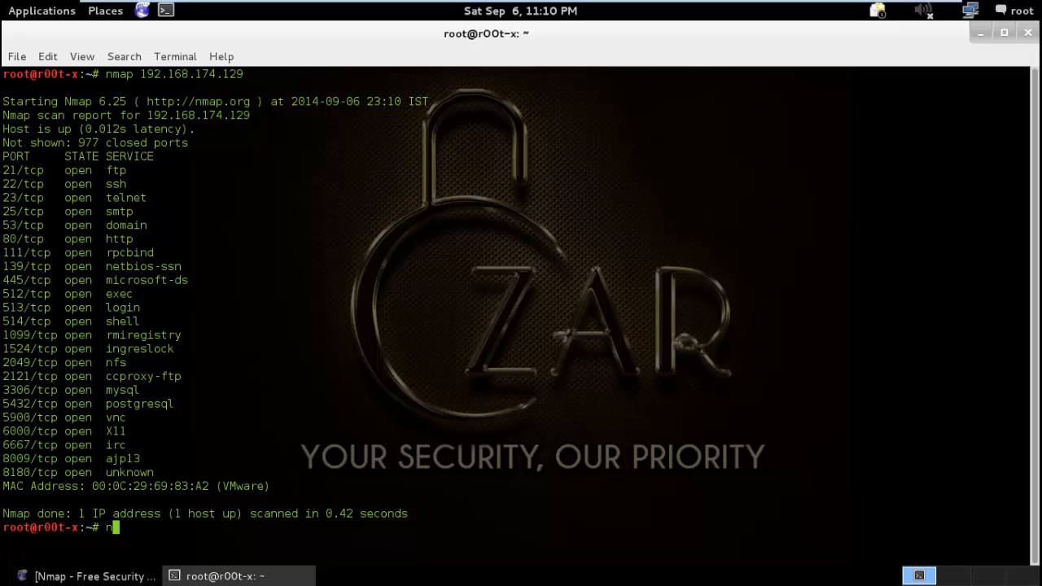
type("map")
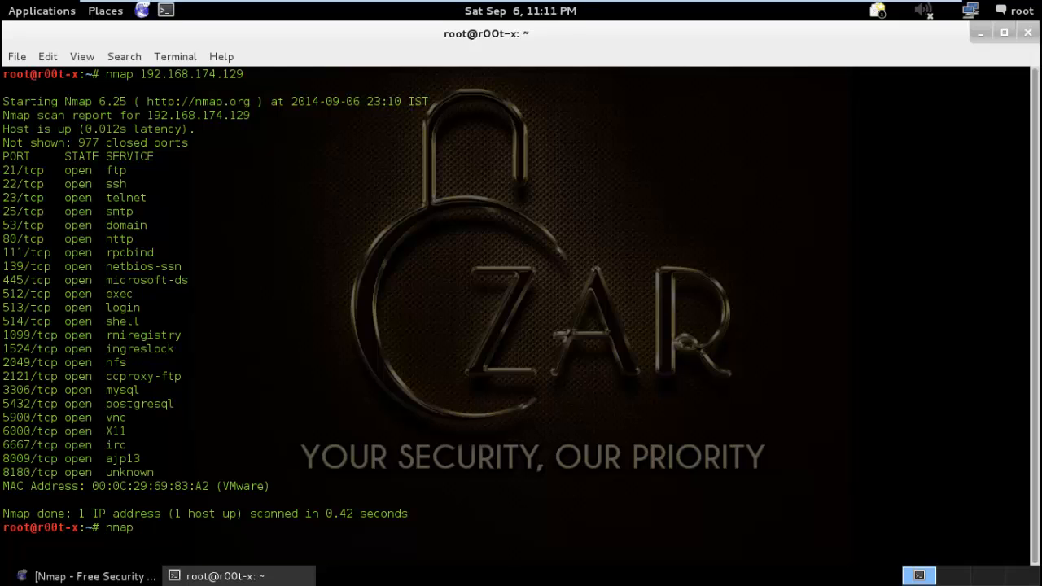
type("-sP")
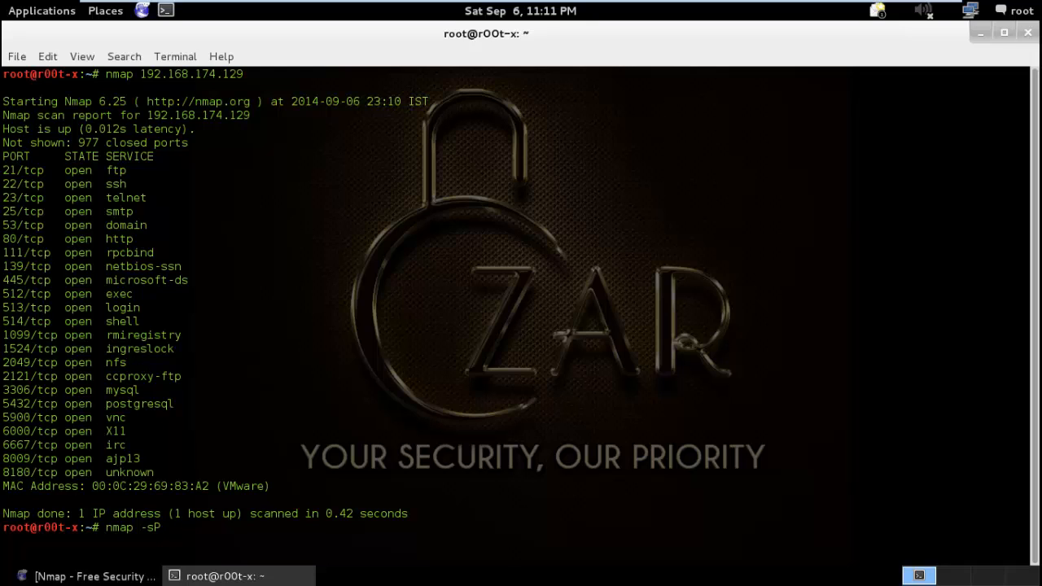
type("192.168")
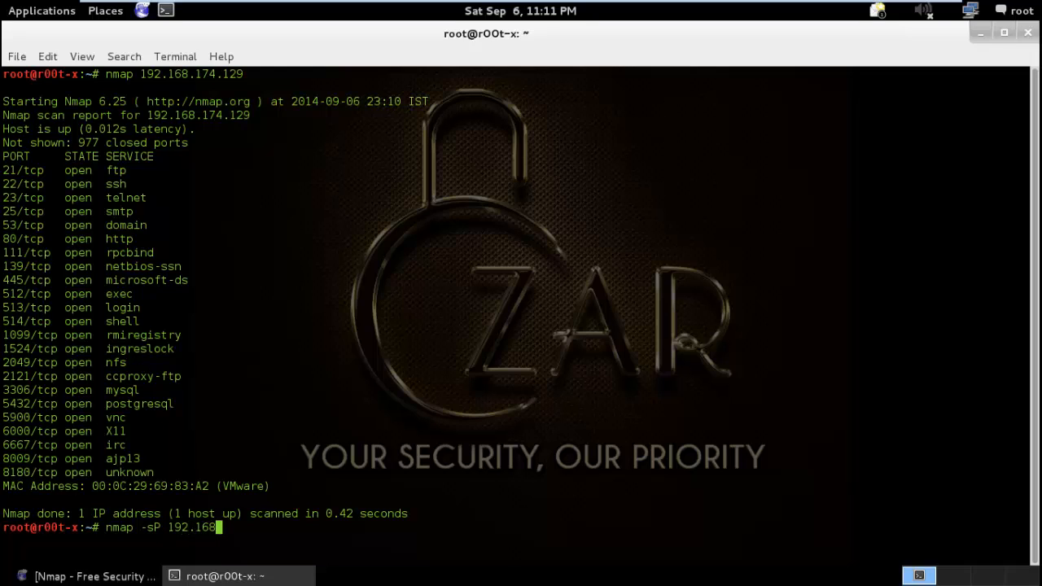
type(".")
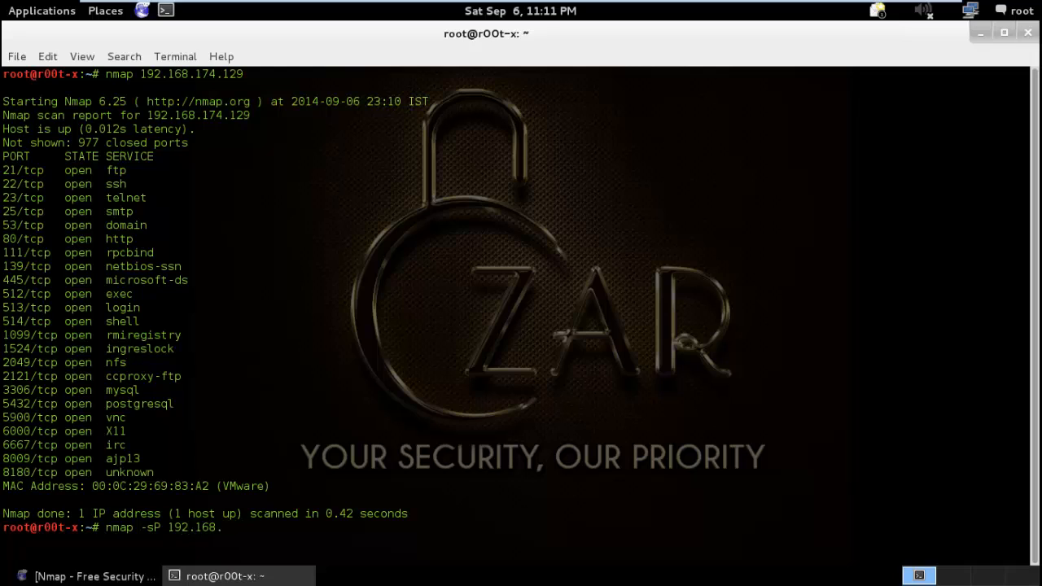
type("174.129")
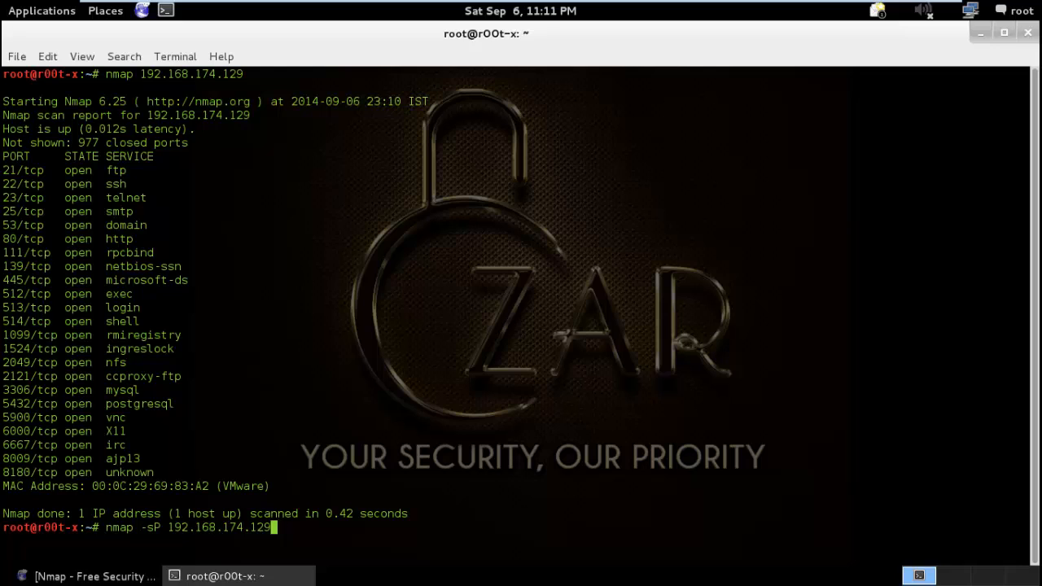
Run the ping scan and highlight that host 192.168.174.129 is up in 0.11 seconds.
key("Return")
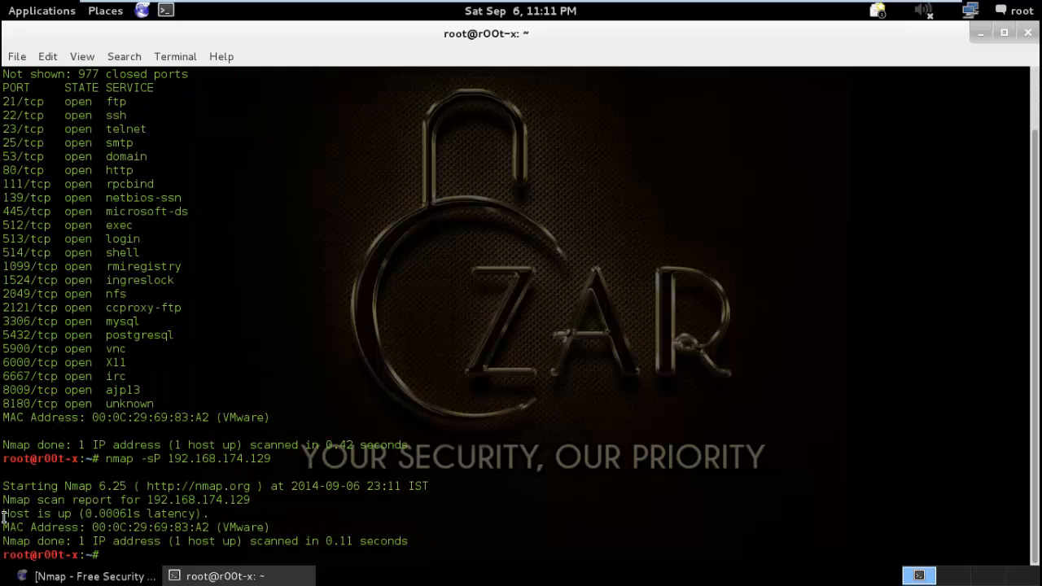
double_click(127, 540)
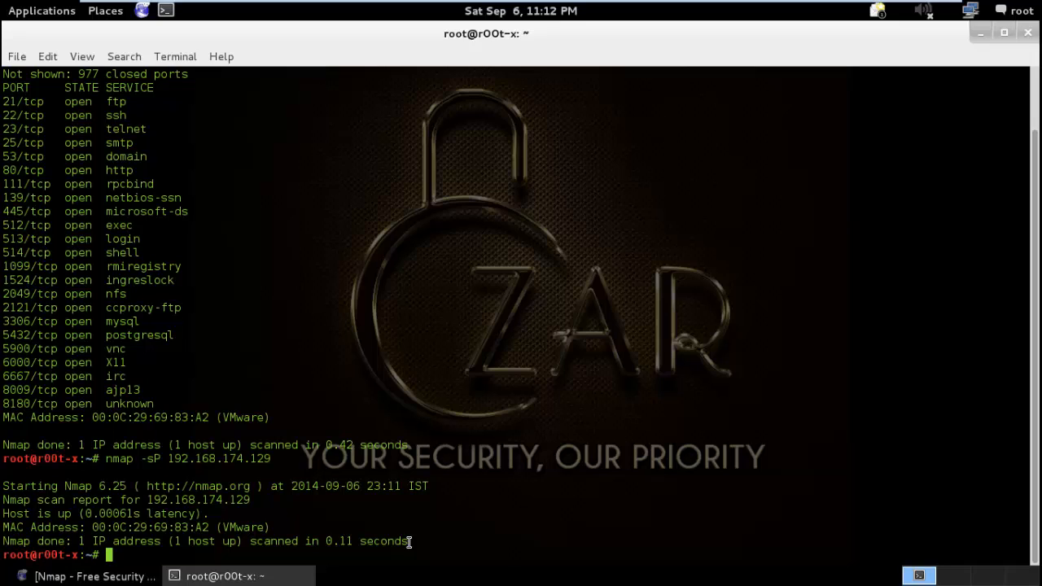
Recall the ping scan, retarget it to 192.168.174.0/24 and run the subnet sweep.
type("nmap -sP 192.168.174.129")
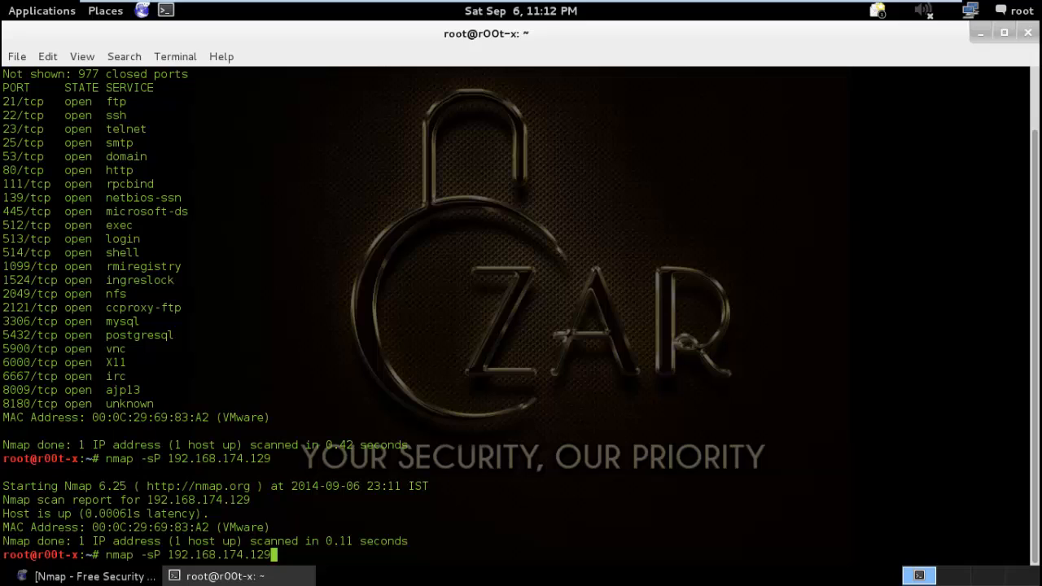
key("BackSpace")
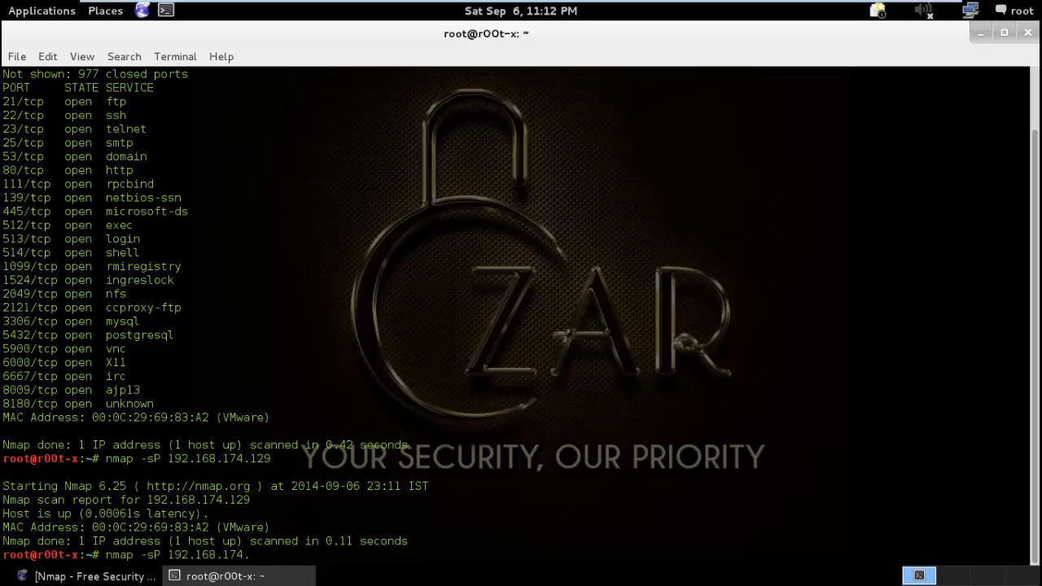
type("0")
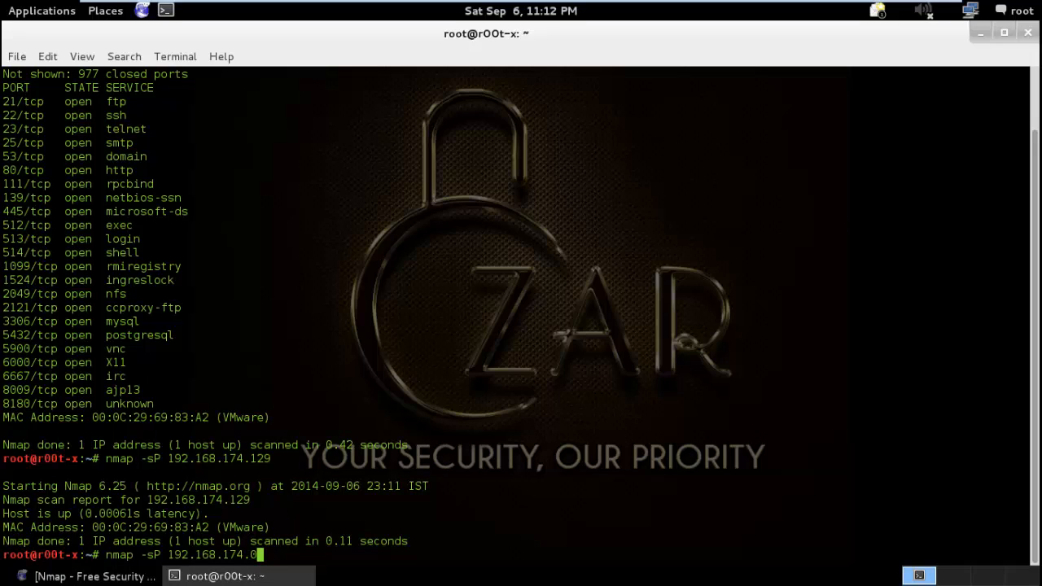
type("/24")
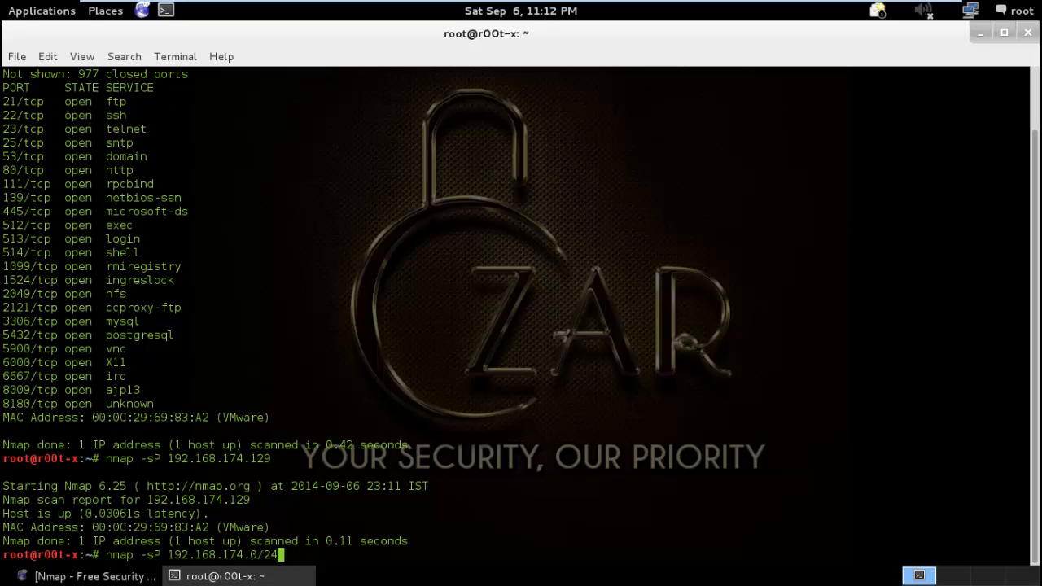
key("Return")
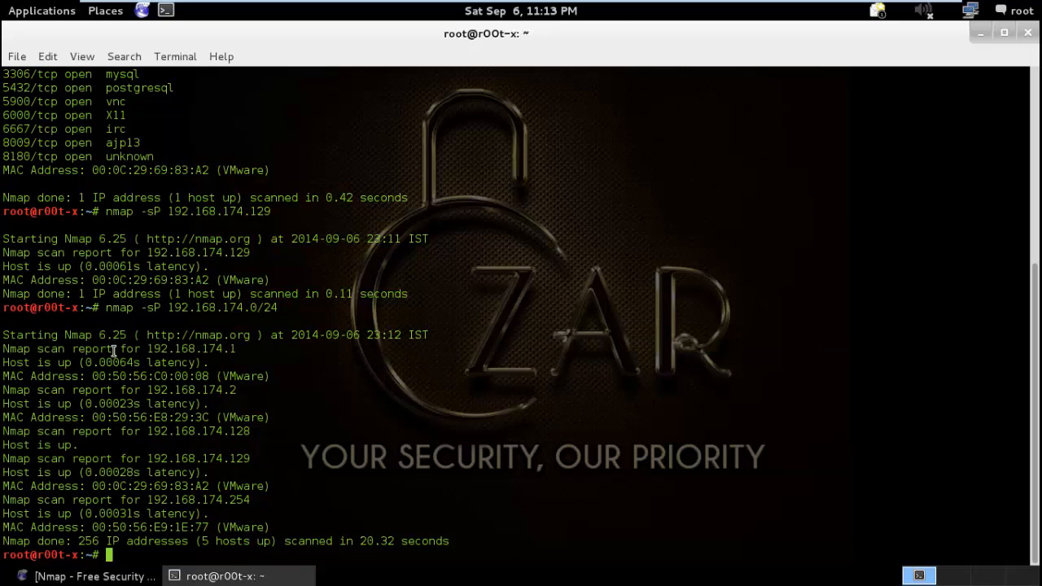
mouse_move(18, 348)
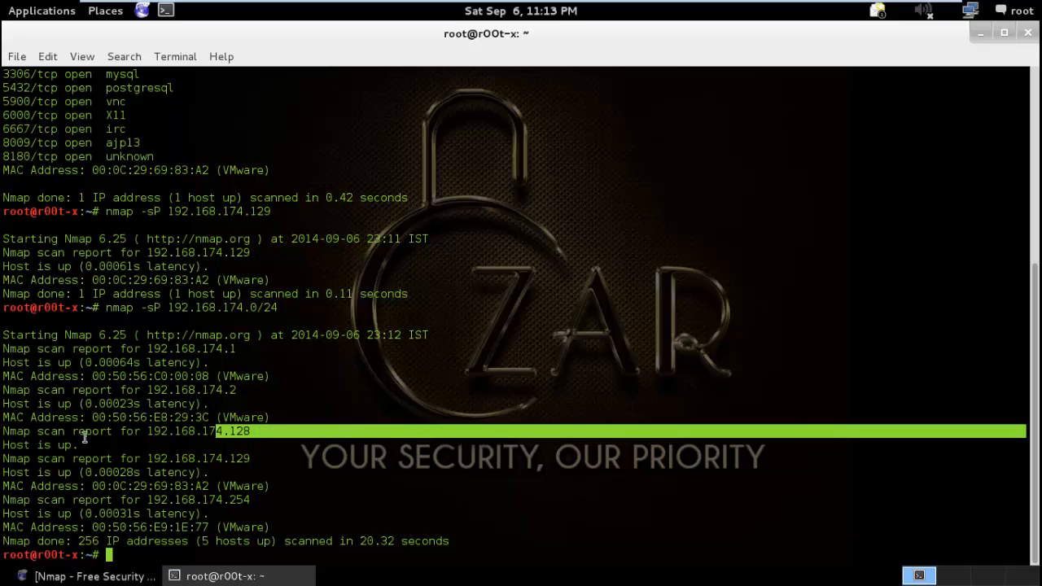
mouse_move(232, 436)
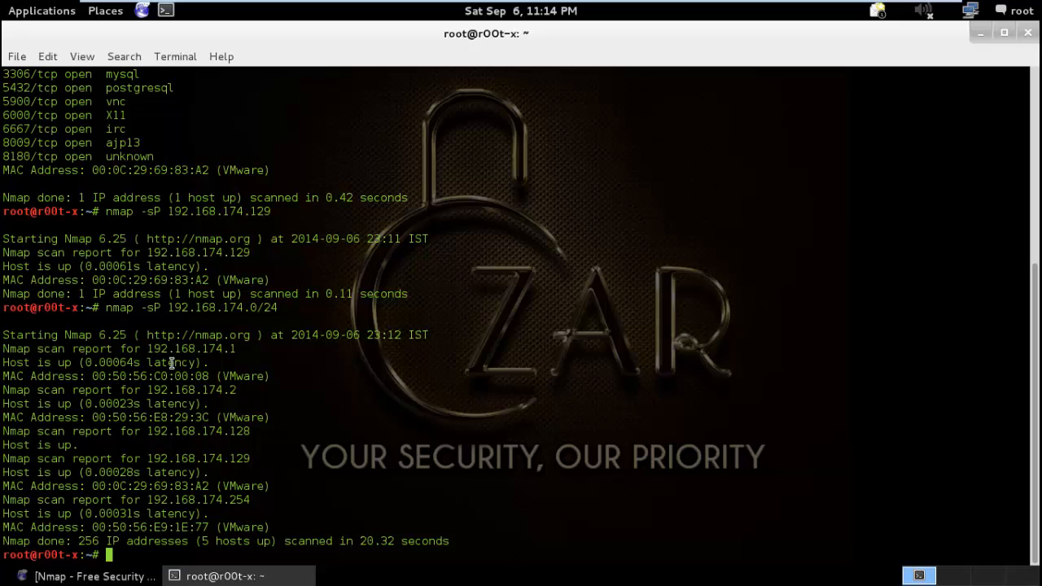
Run nmap against the range 192.168.174.0-200, correcting a mistyped -50 range to -200 first.
type("nmap")
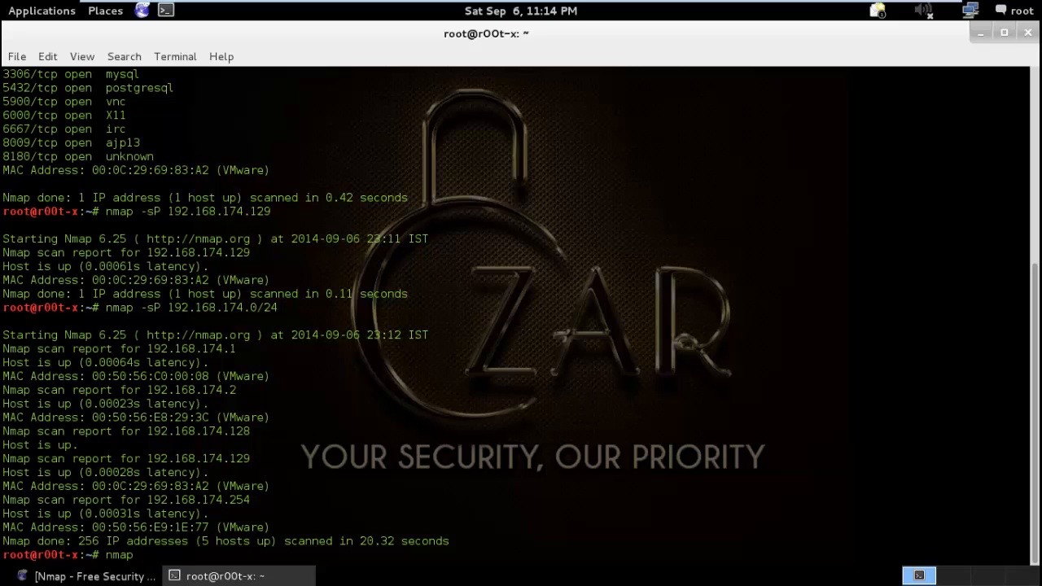
type("192.168.174.0-")
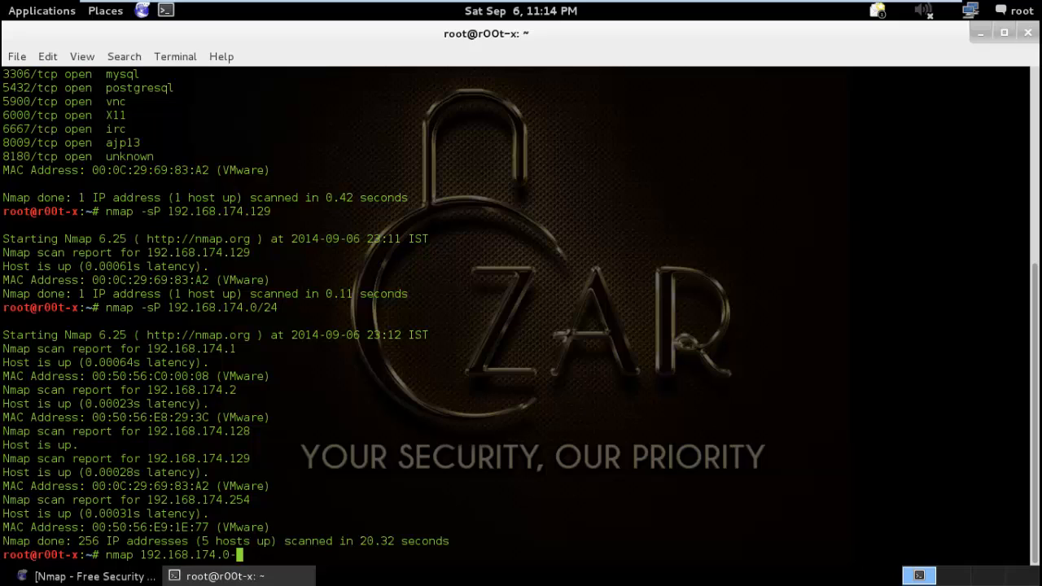
type("200")
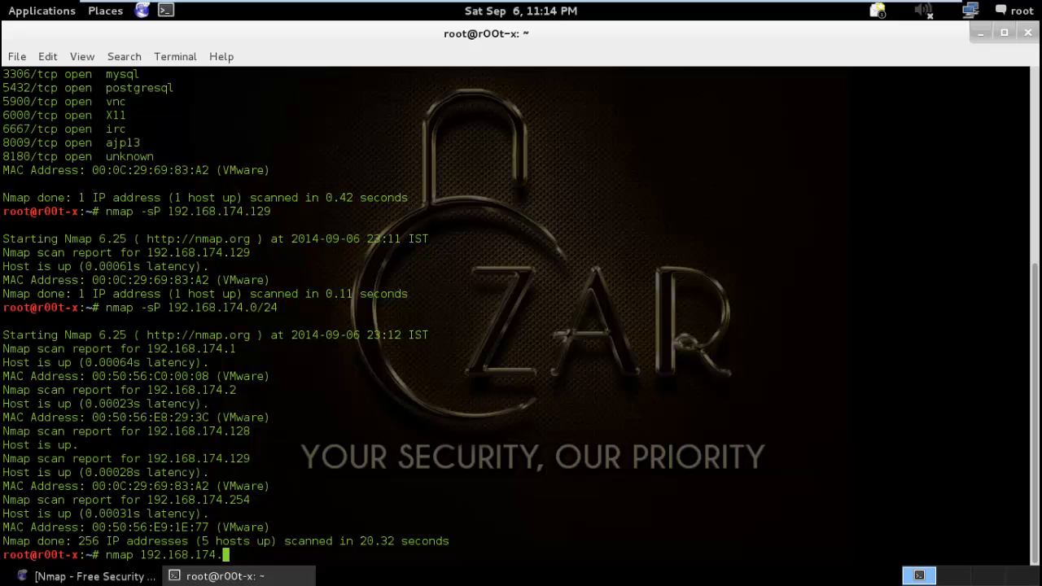
type("25")
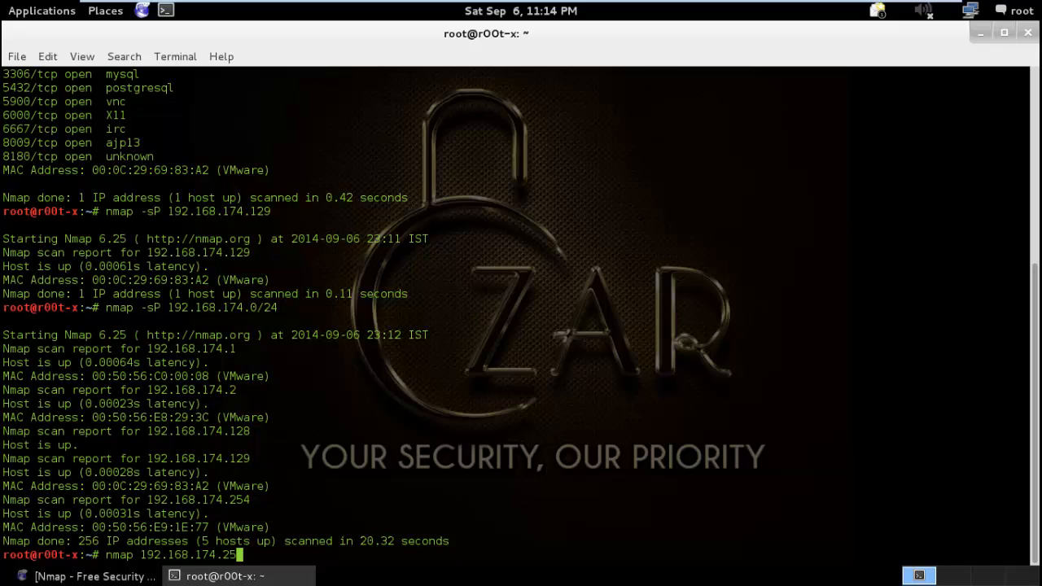
type("-50")
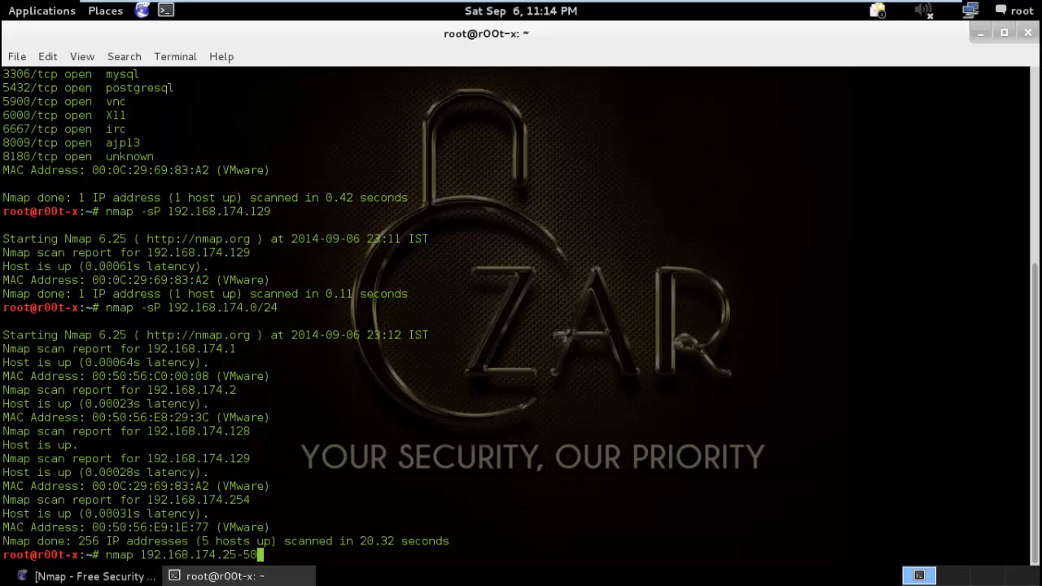
key("BackSpace")
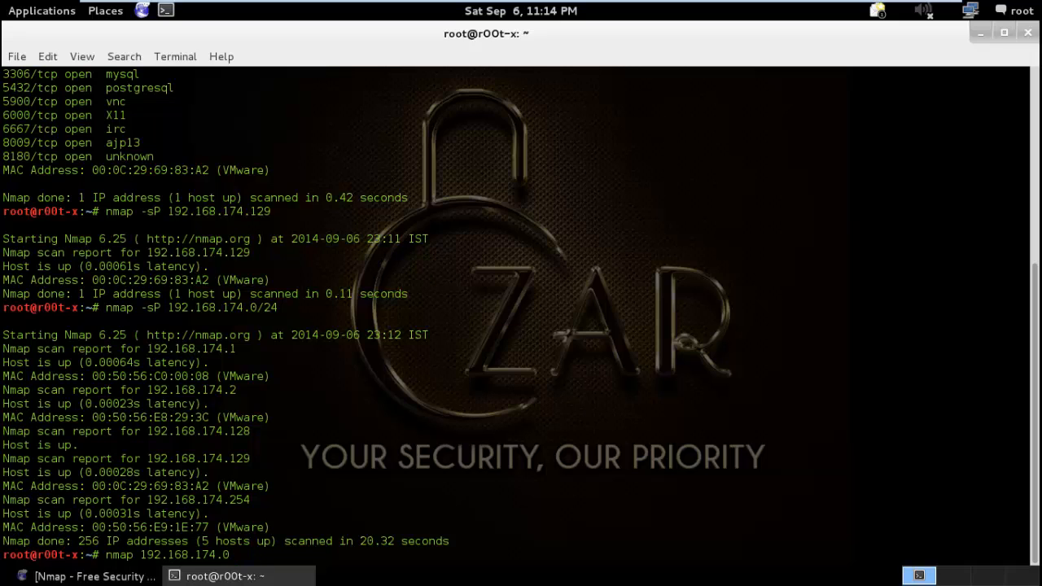
type("-200")
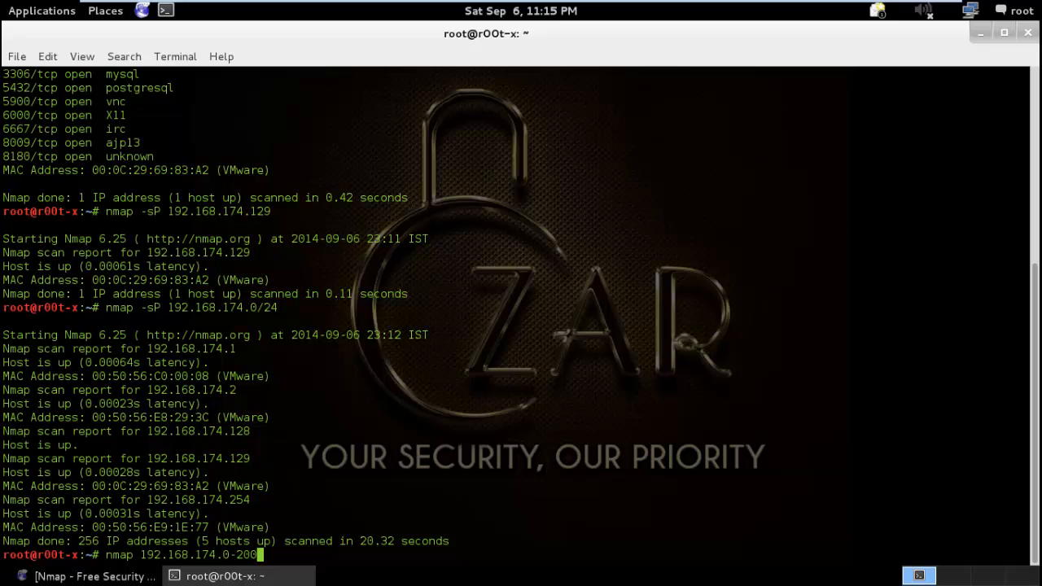
key("Return")
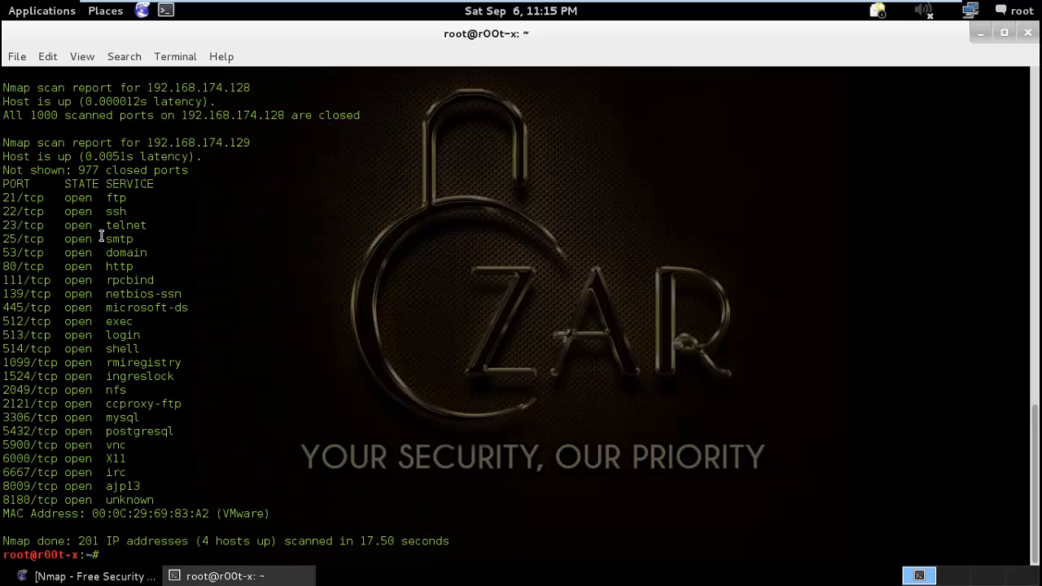
type("nmap 192.168.174.0-200")
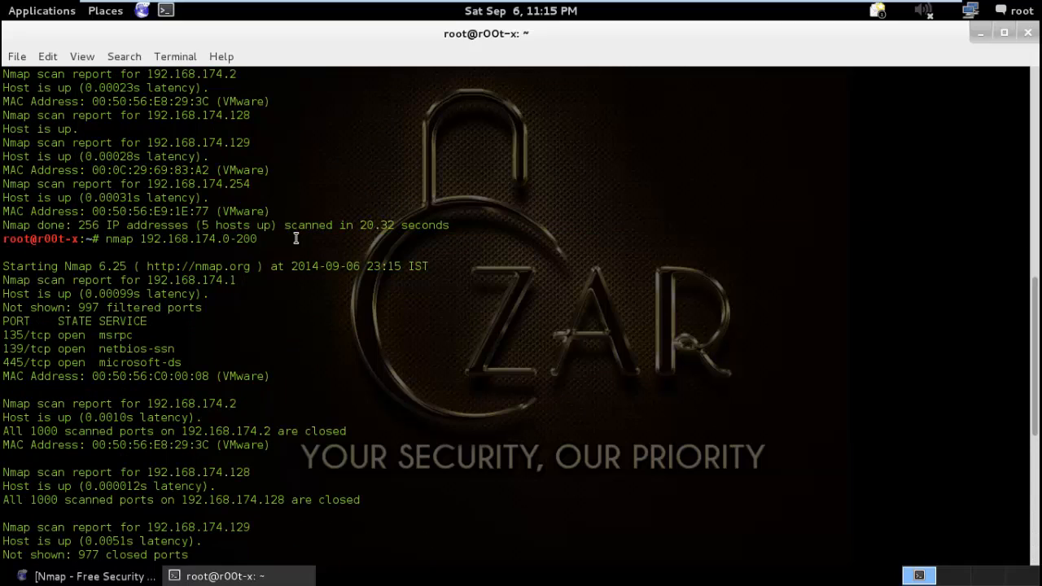
double_click(241, 238)
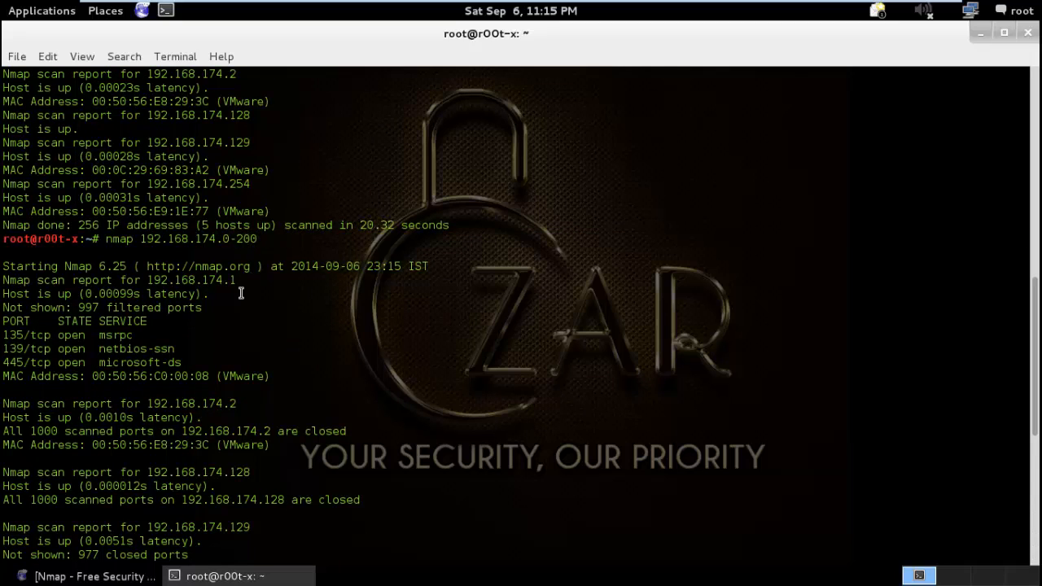
mouse_move(254, 296)
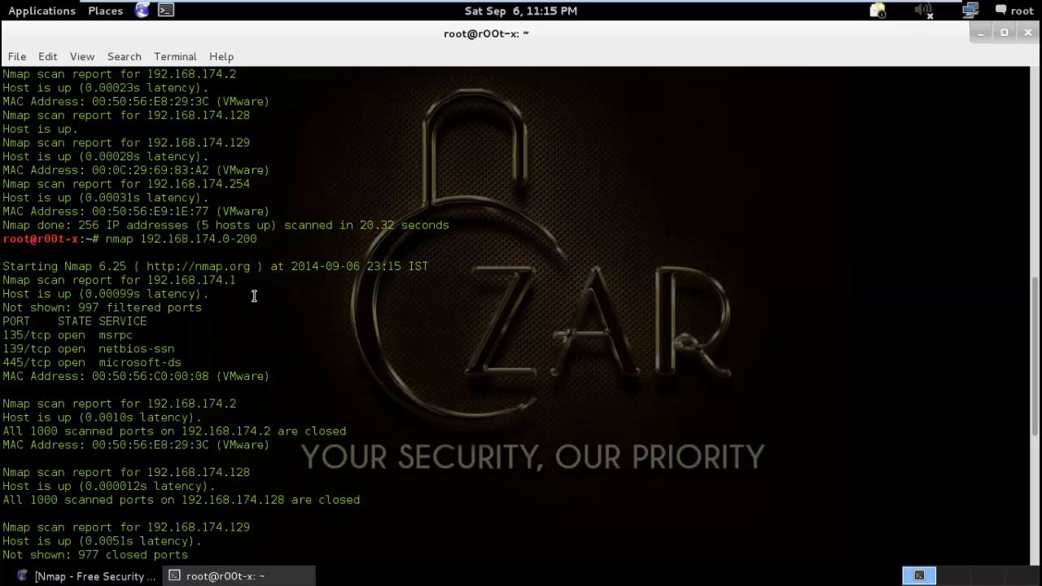
mouse_move(258, 280)
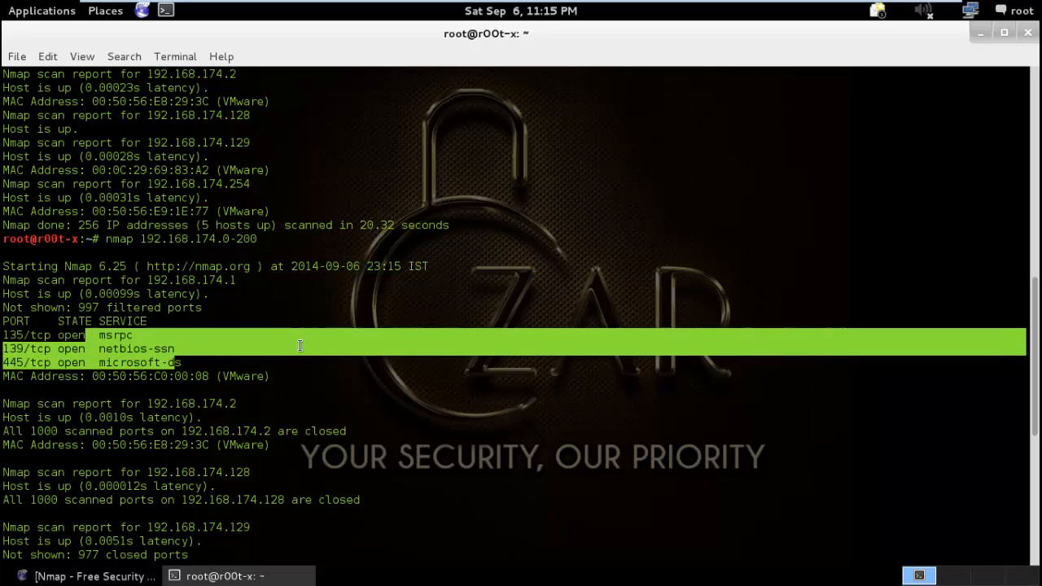
scroll("down", 3)
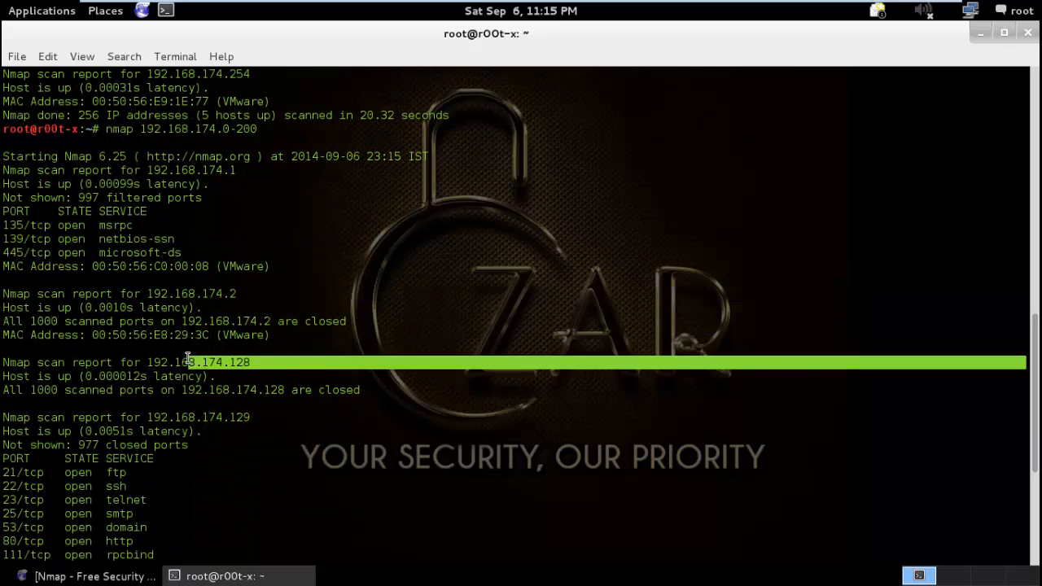
scroll("down", 3)
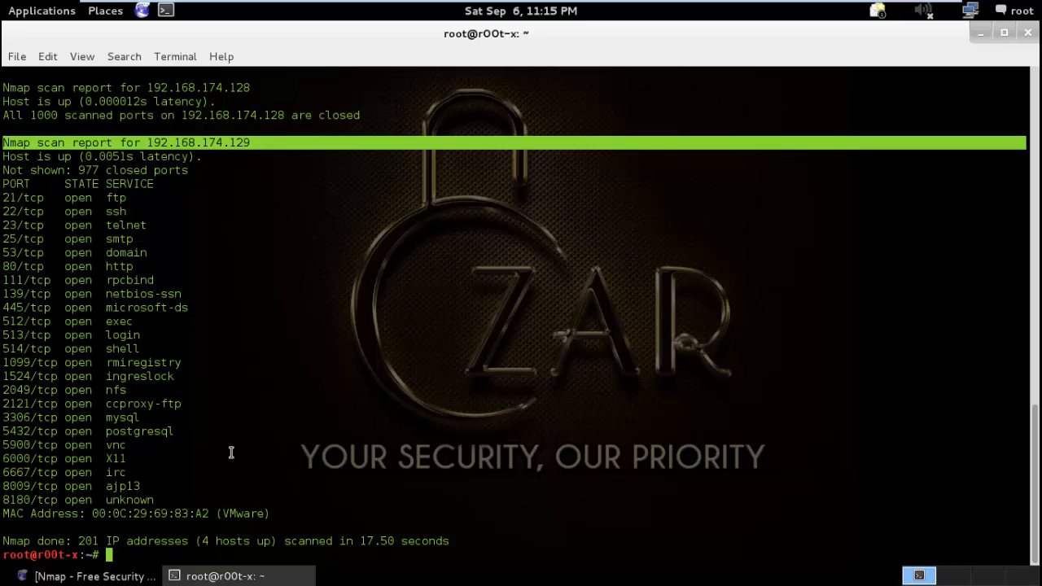
mouse_move(371, 438)
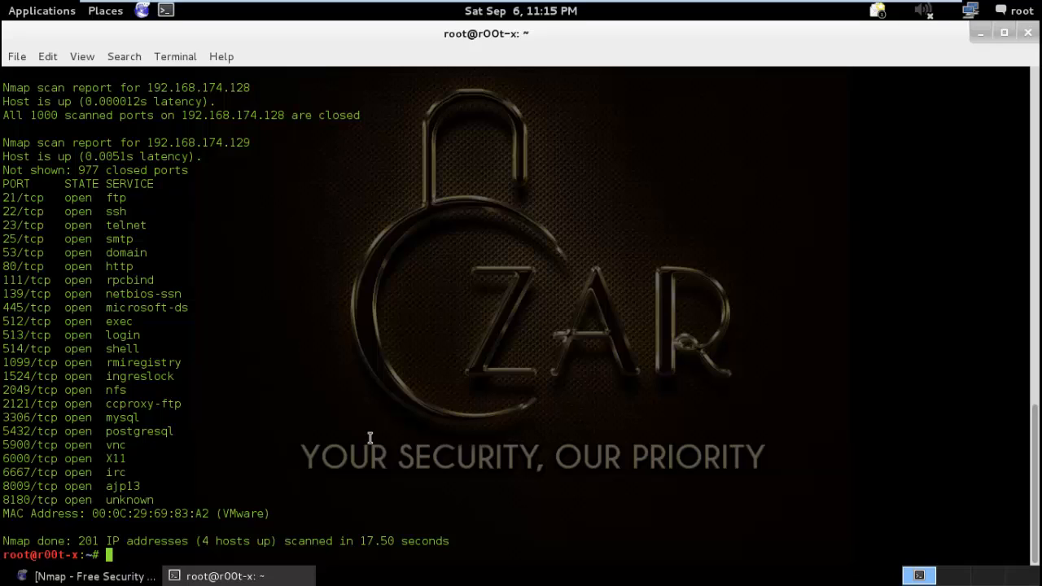
Enter the OS-detection command nmap -O 192.168.174.129 at the prompt.
type("n")
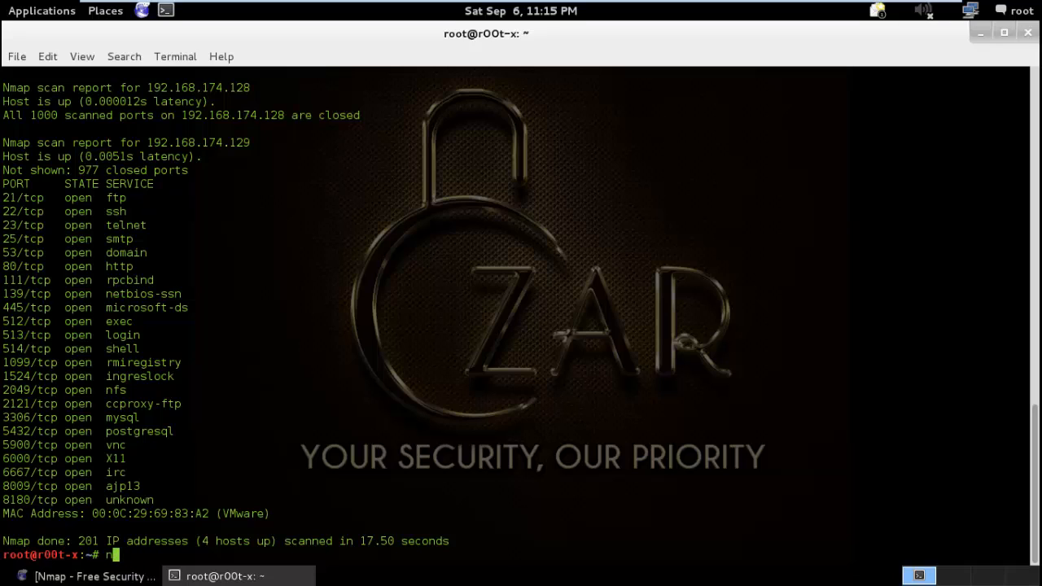
type("map -")
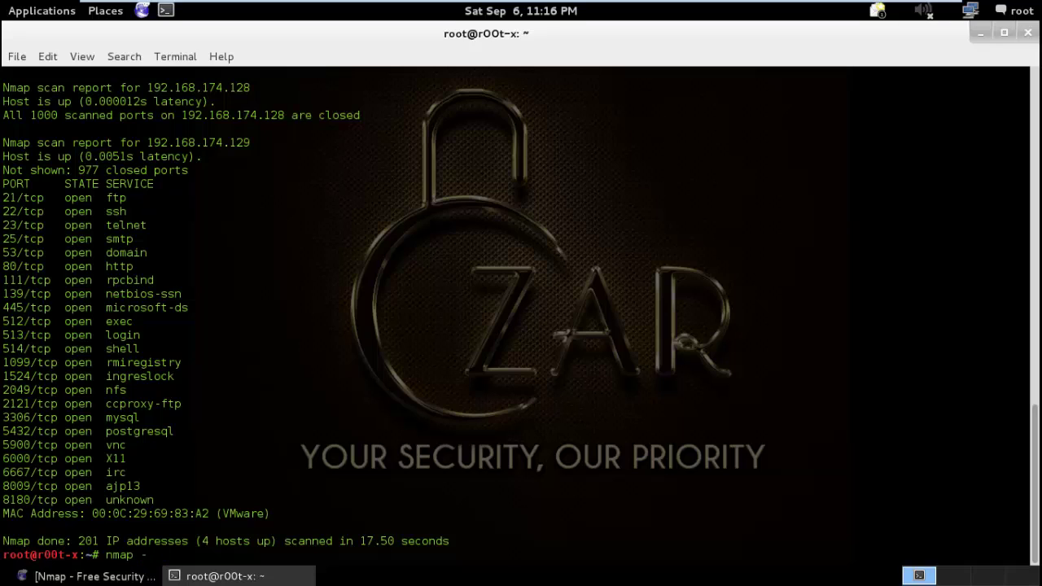
type("-O 192.168.174.129")
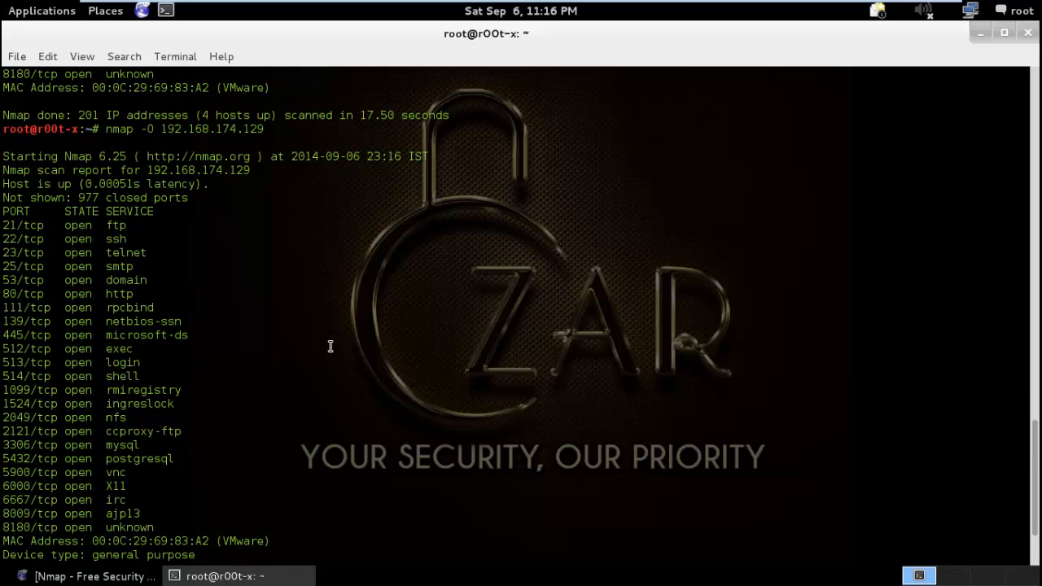
scroll("down", 3)
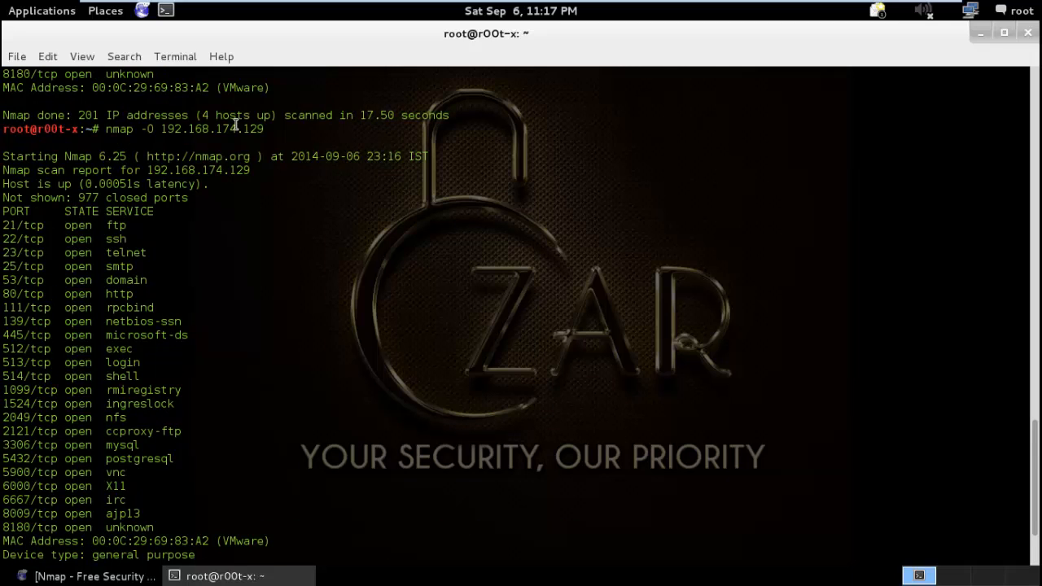
scroll("down", 3)
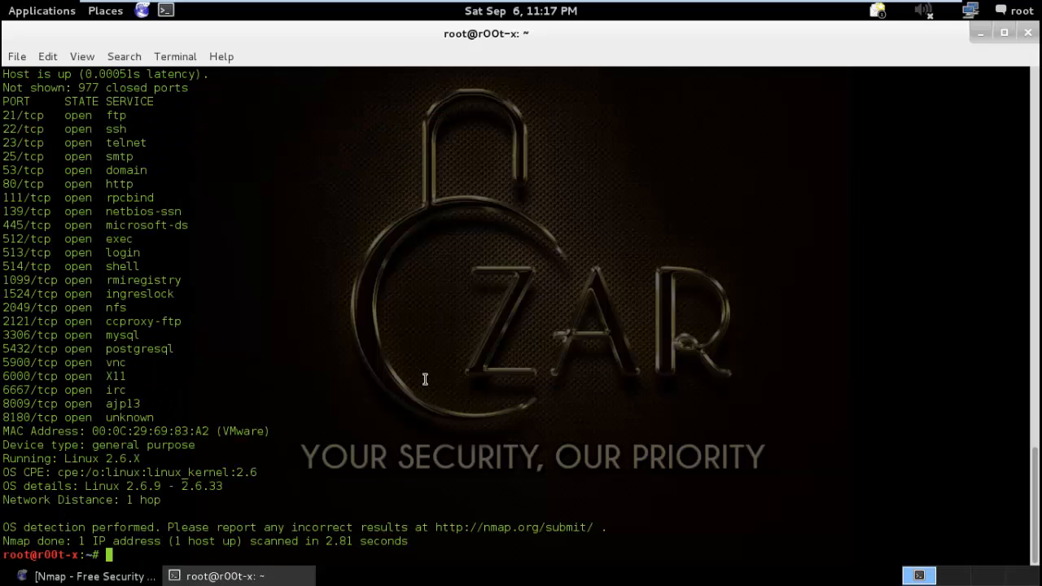
mouse_move(427, 381)
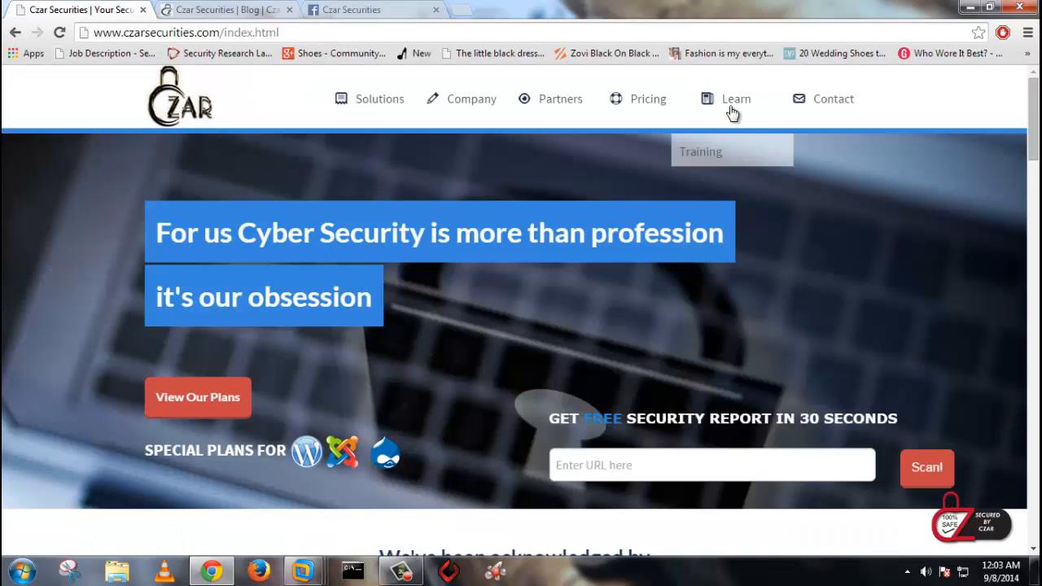
Visit the Czar Securities training videos page, then the blog, and finish on its Facebook page.
left_click(700, 151)
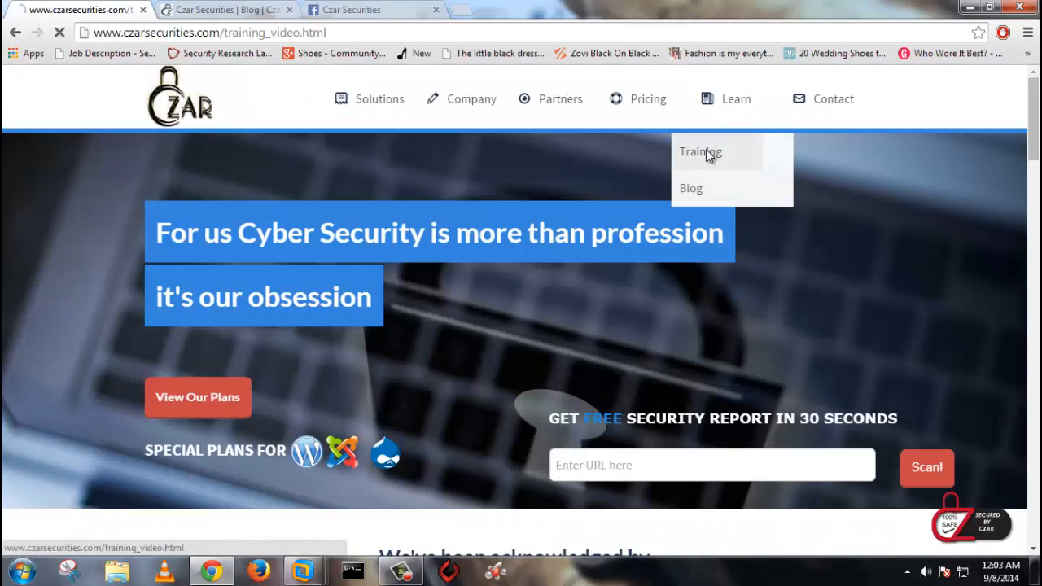
left_click(700, 153)
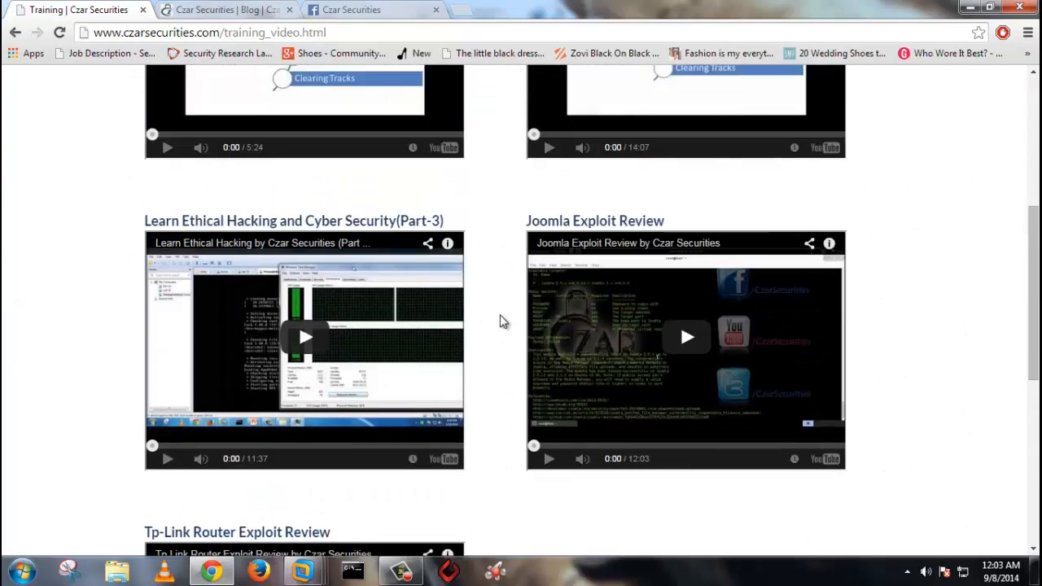
left_click(228, 9)
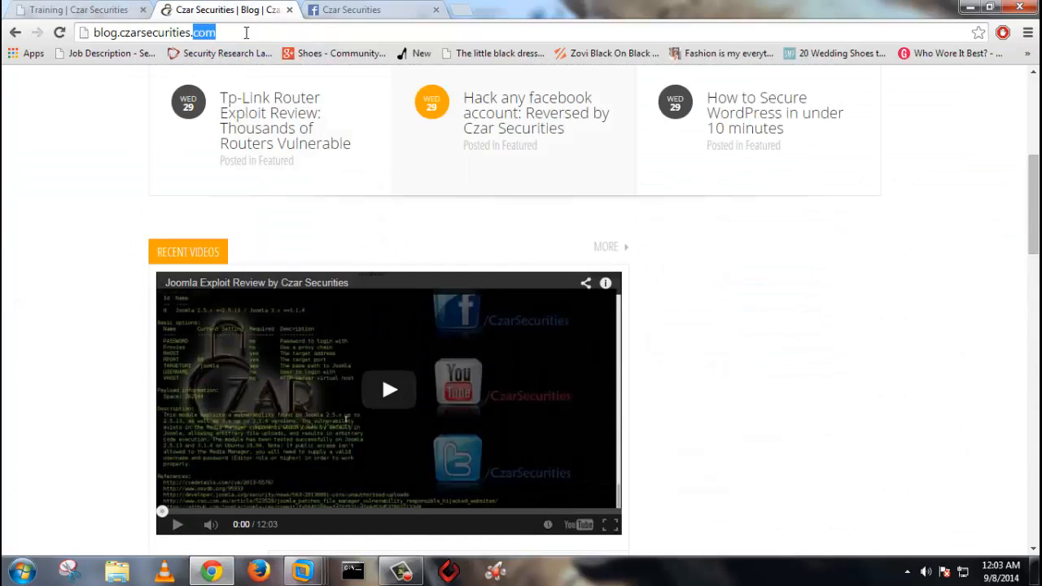
scroll("up", 3)
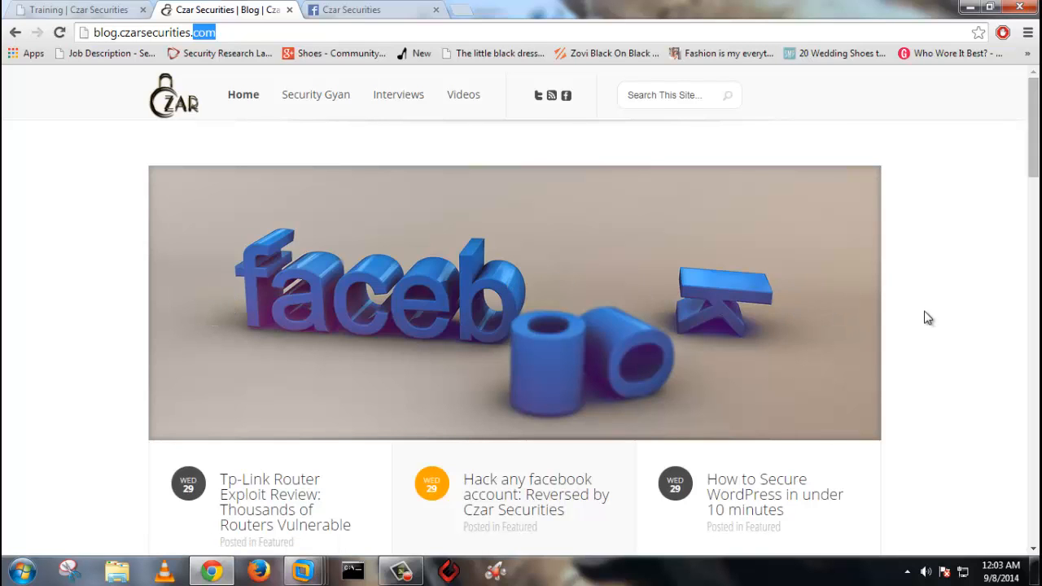
left_click(371, 10)
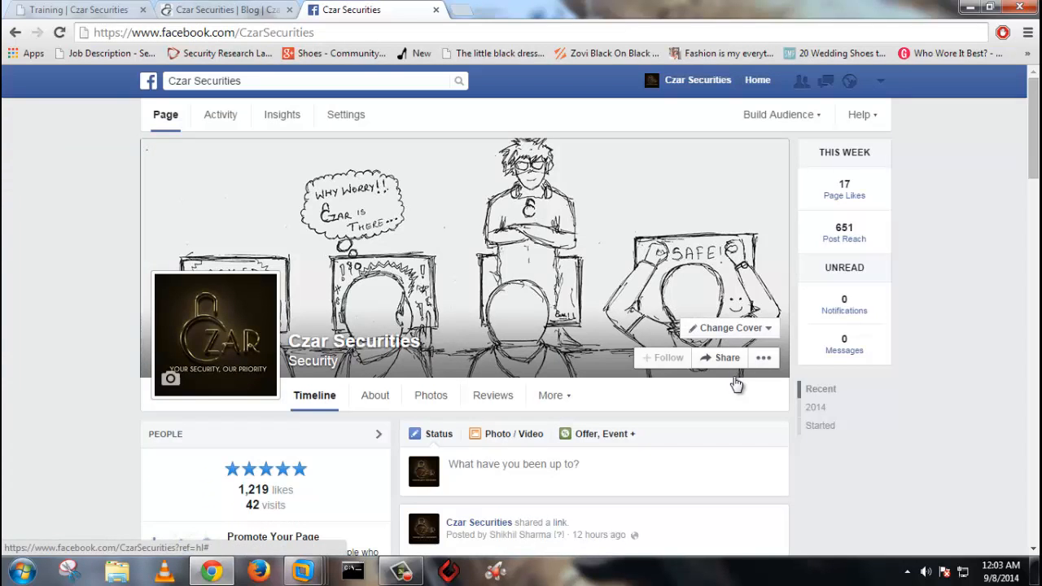